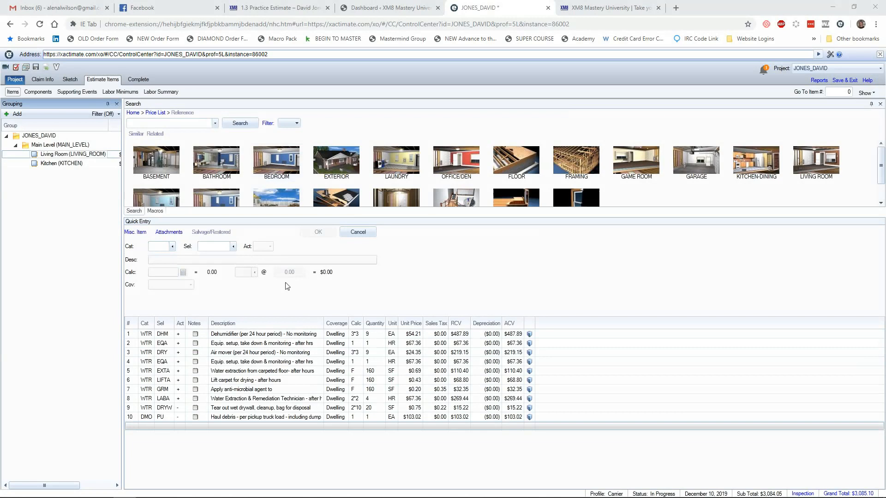
{"action": "mouse_move", "coordinate": [698, 224]}
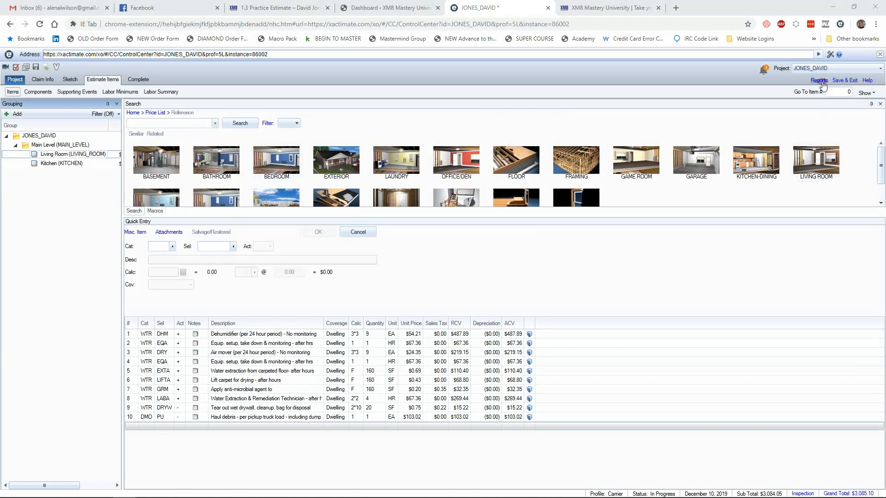
- Switch the estimate report to filtered output and bring up the line-item filter settings
{"action": "left_click", "coordinate": [818, 79]}
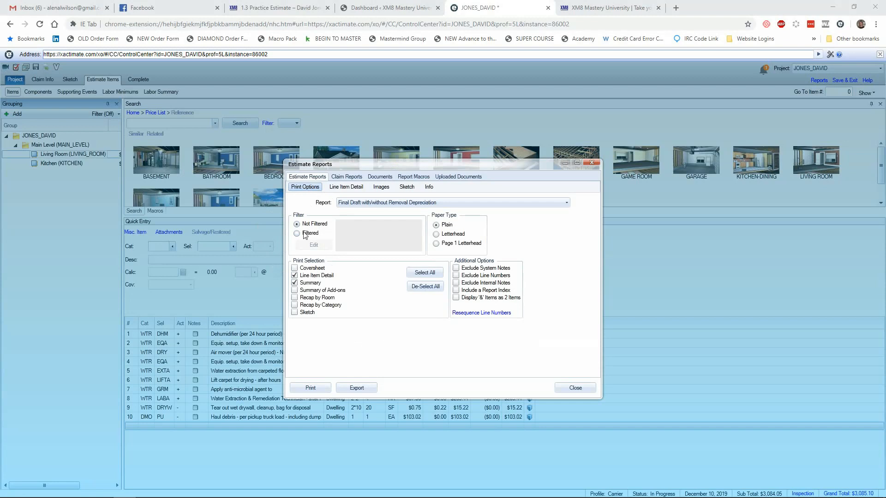
{"action": "left_click", "coordinate": [297, 233]}
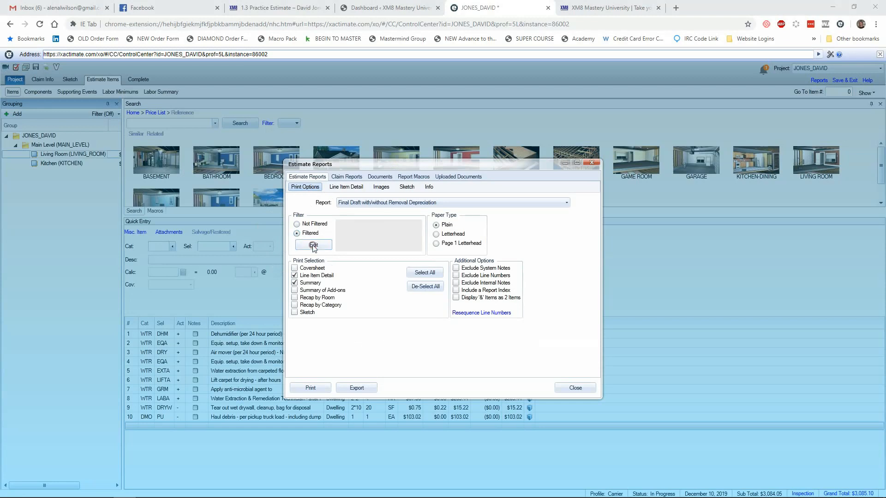
{"action": "left_click", "coordinate": [312, 244]}
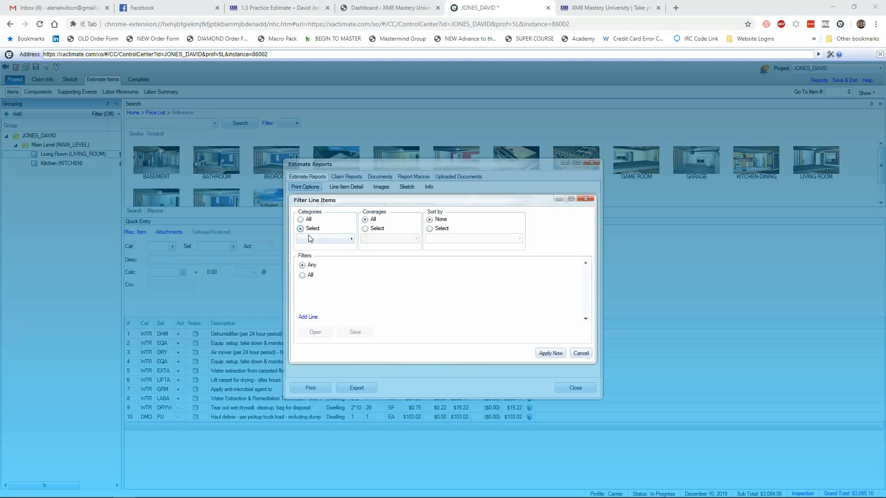
- Filter line items to the CON category only and apply the filter
{"action": "left_click", "coordinate": [301, 219]}
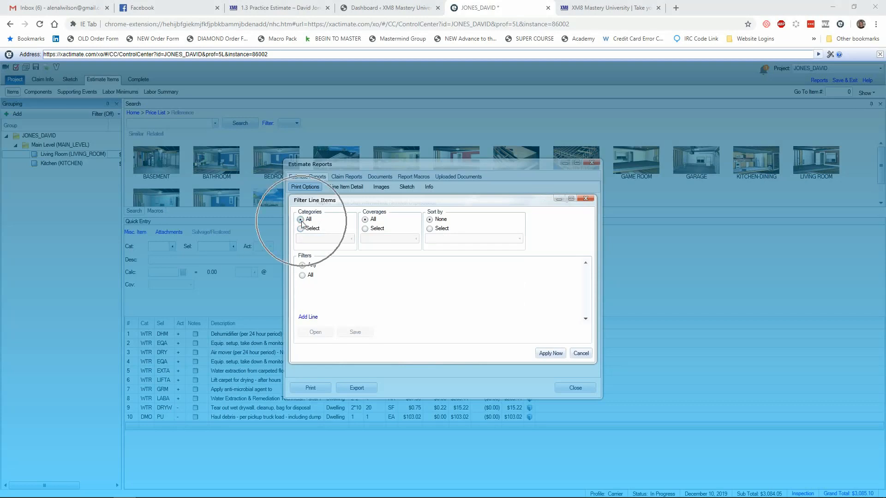
{"action": "left_click", "coordinate": [301, 228]}
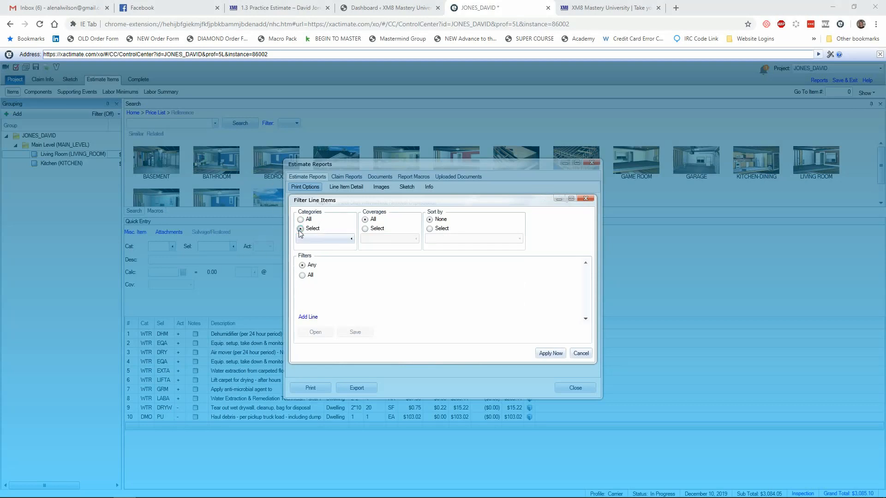
{"action": "left_click", "coordinate": [301, 228]}
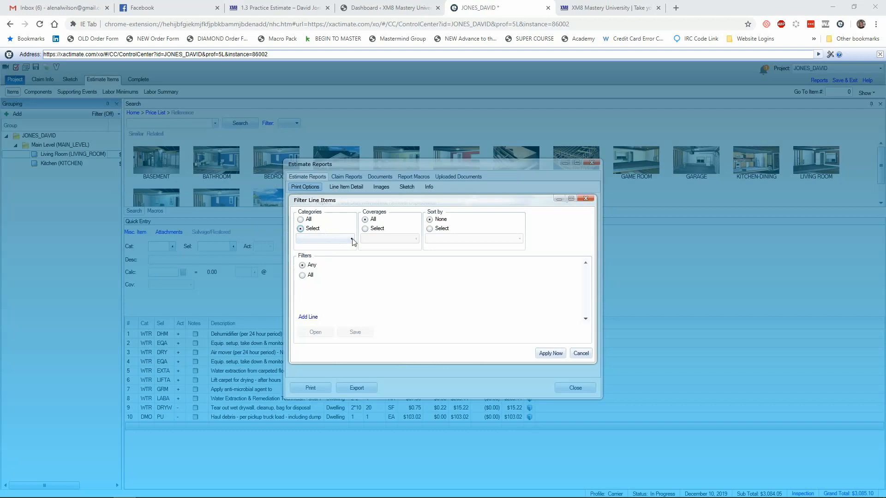
{"action": "left_click", "coordinate": [350, 238]}
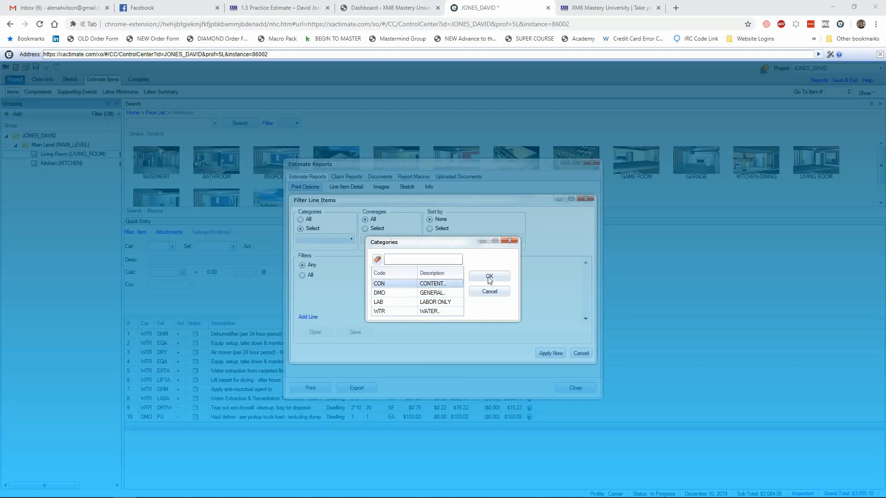
{"action": "left_click", "coordinate": [488, 276]}
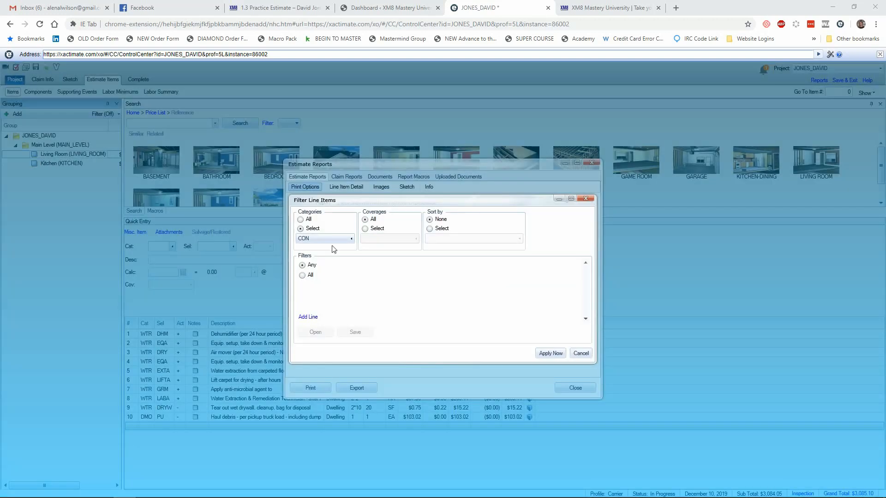
{"action": "mouse_move", "coordinate": [365, 297]}
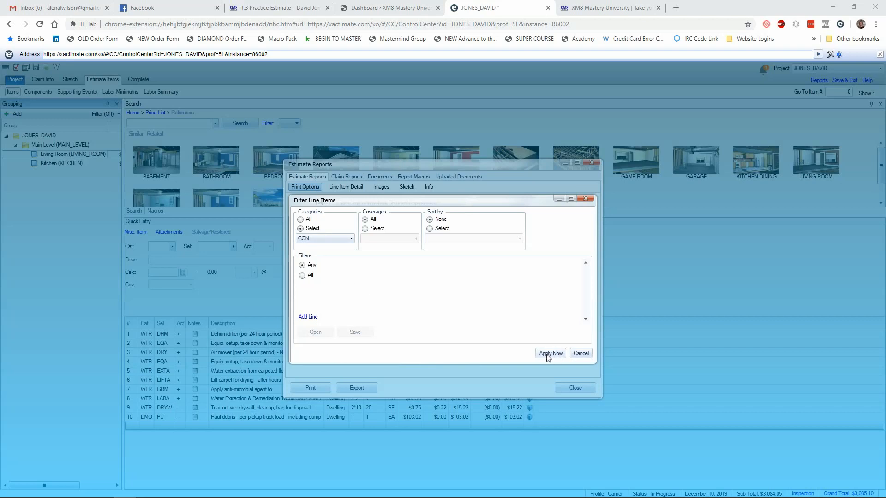
{"action": "left_click", "coordinate": [549, 353]}
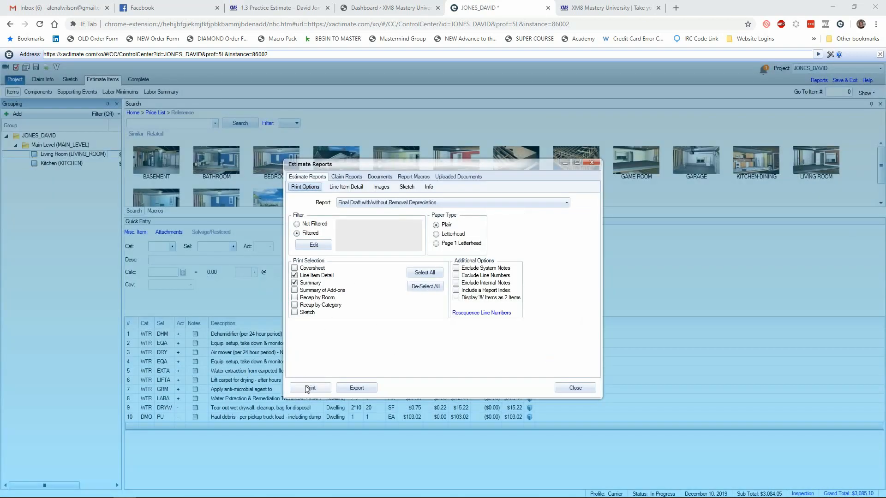
{"action": "left_click", "coordinate": [310, 387]}
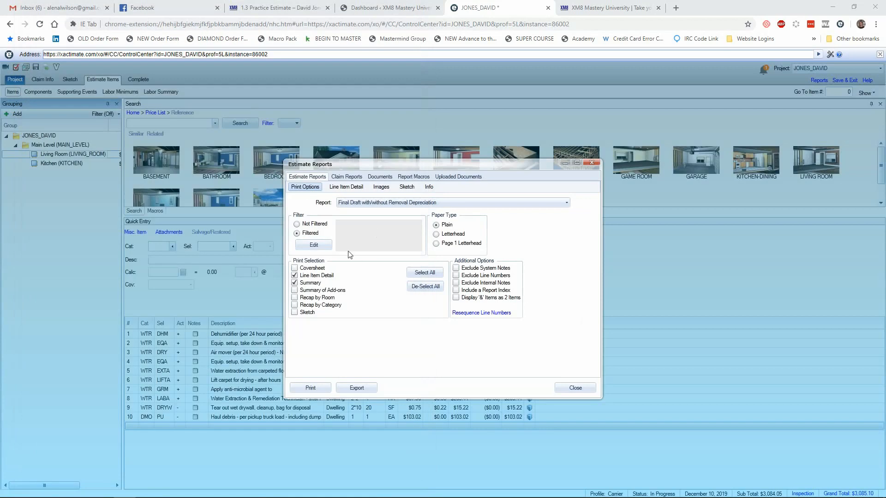
{"action": "mouse_move", "coordinate": [361, 307]}
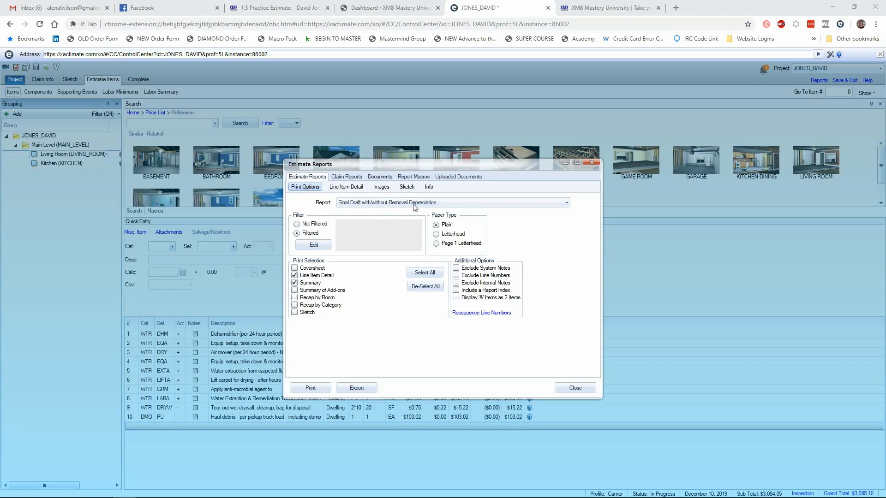
- Preview a Scope report of the CON-filtered content manipulation item
{"action": "left_click", "coordinate": [564, 202]}
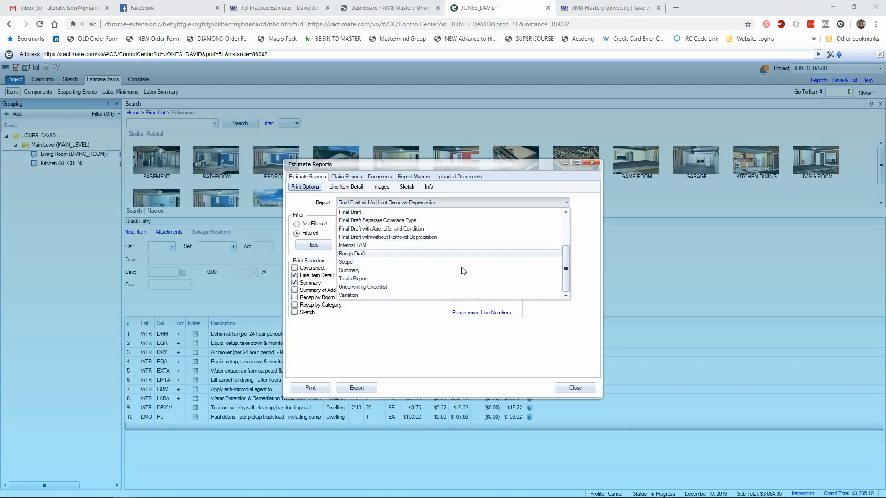
{"action": "left_click", "coordinate": [345, 262]}
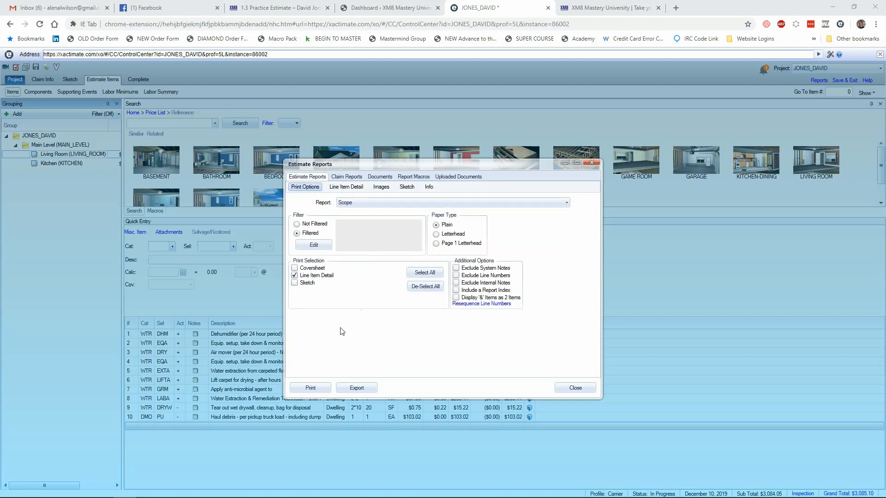
{"action": "left_click", "coordinate": [309, 388]}
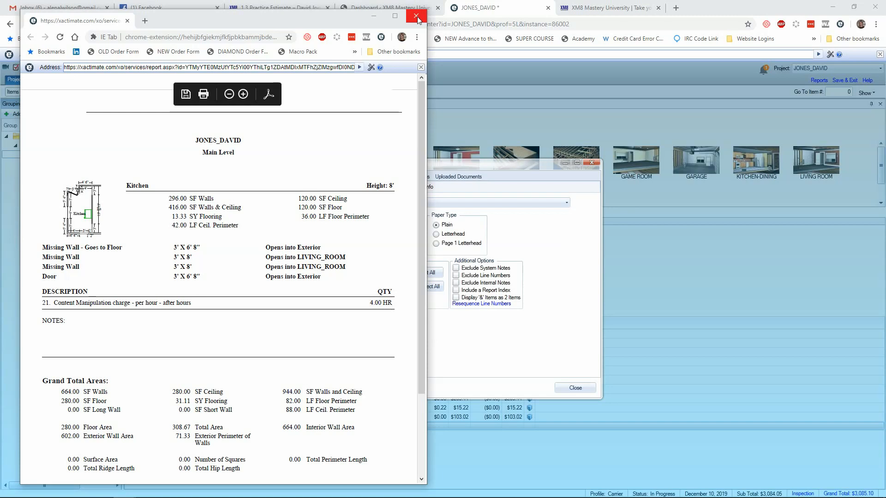
- Close the Scope report preview window
{"action": "left_click", "coordinate": [415, 16]}
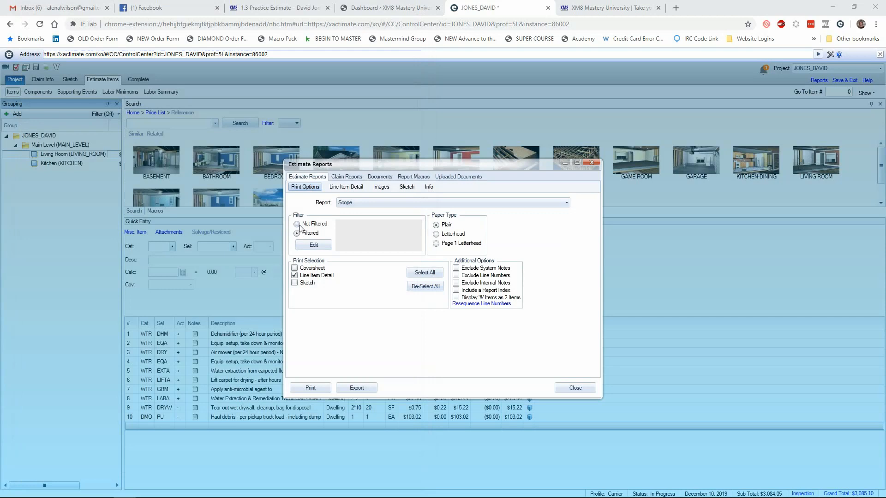
- Refilter the report to the WTR water category and regenerate the Scope preview
{"action": "left_click", "coordinate": [296, 224]}
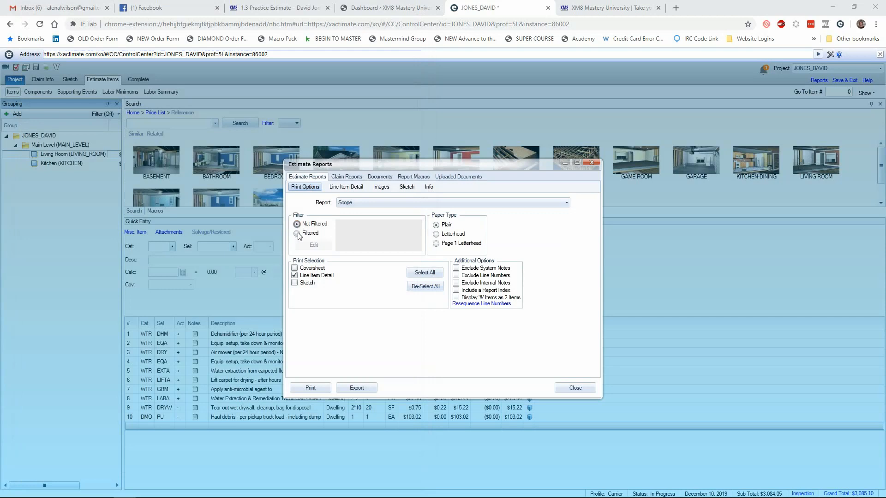
{"action": "left_click", "coordinate": [296, 234]}
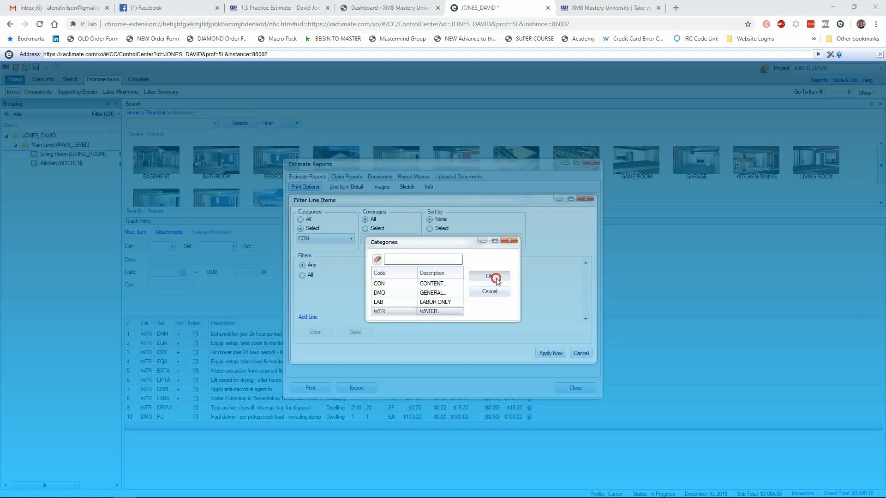
{"action": "left_click", "coordinate": [488, 277]}
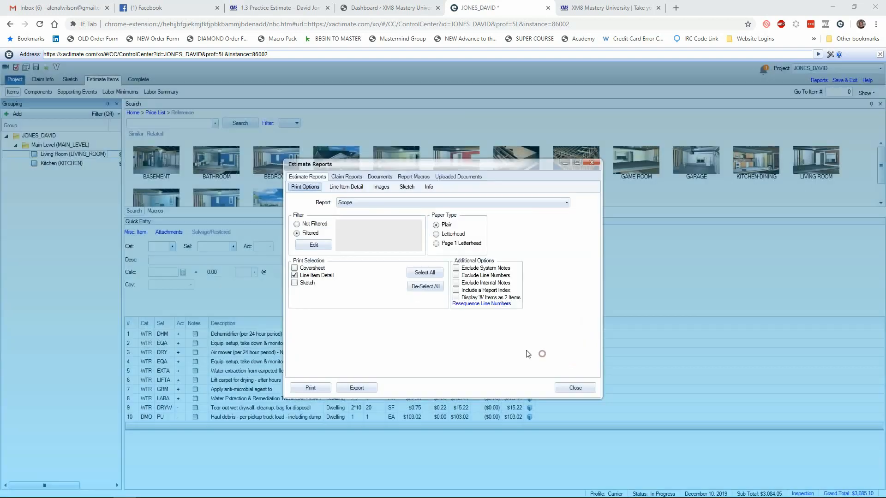
{"action": "left_click", "coordinate": [309, 388]}
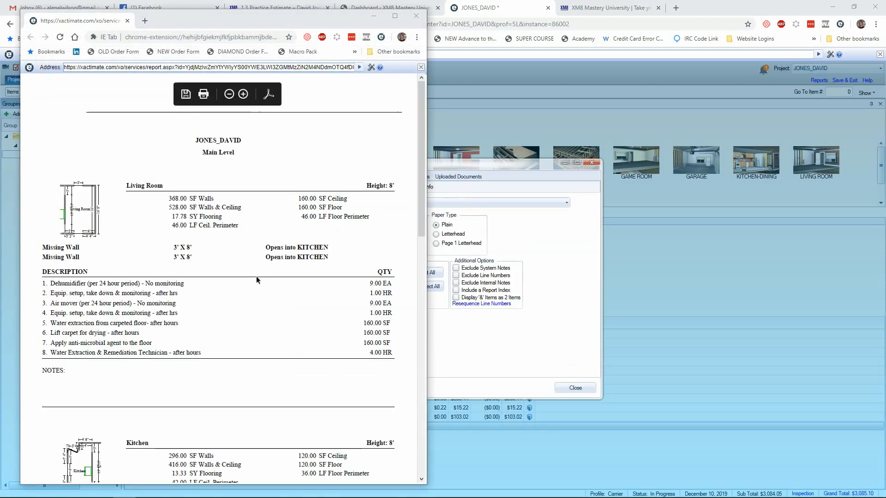
- Scroll the Scope preview through the Living Room and Kitchen water items to Grand Total Areas
{"action": "scroll", "scroll_direction": "down", "scroll_amount": 3}
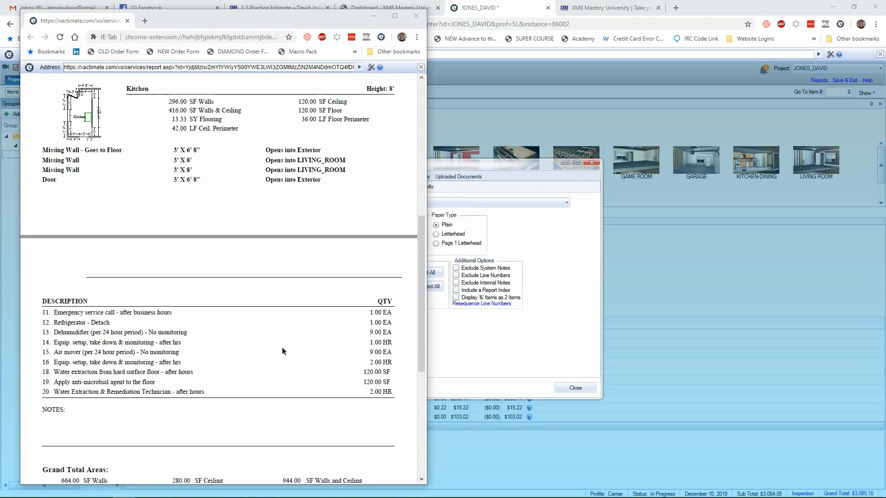
{"action": "mouse_move", "coordinate": [234, 343]}
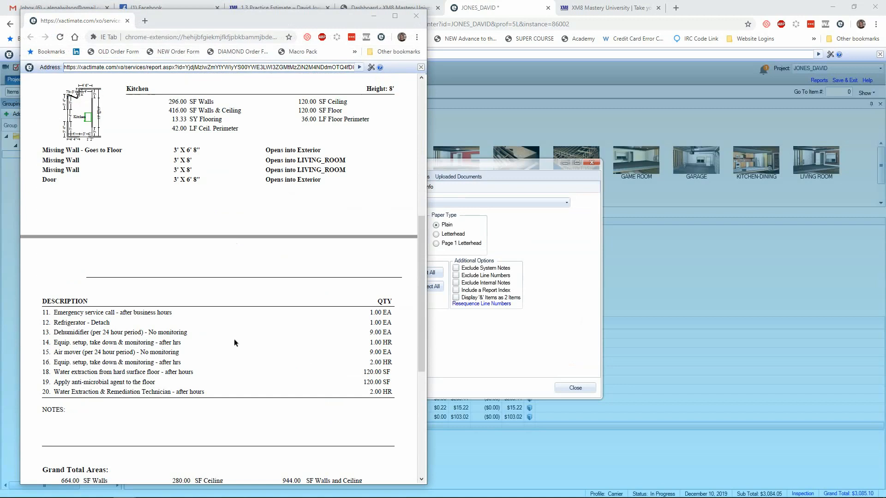
{"action": "mouse_move", "coordinate": [267, 350]}
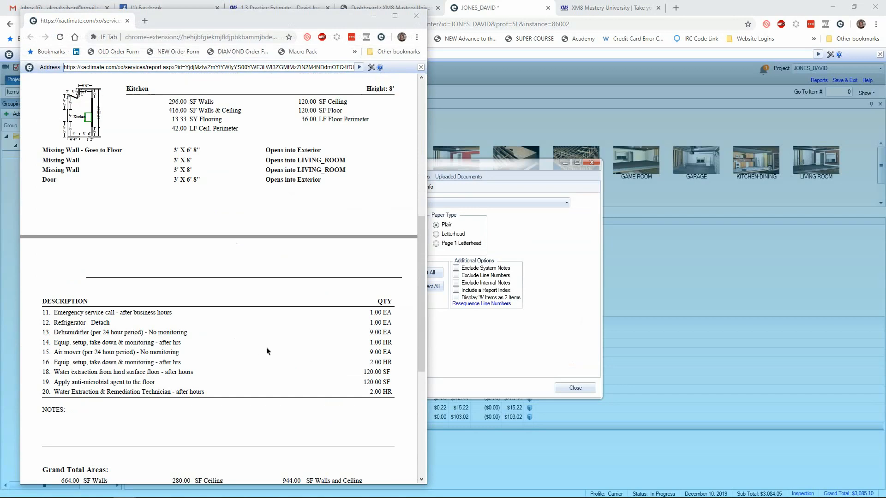
{"action": "mouse_move", "coordinate": [271, 341]}
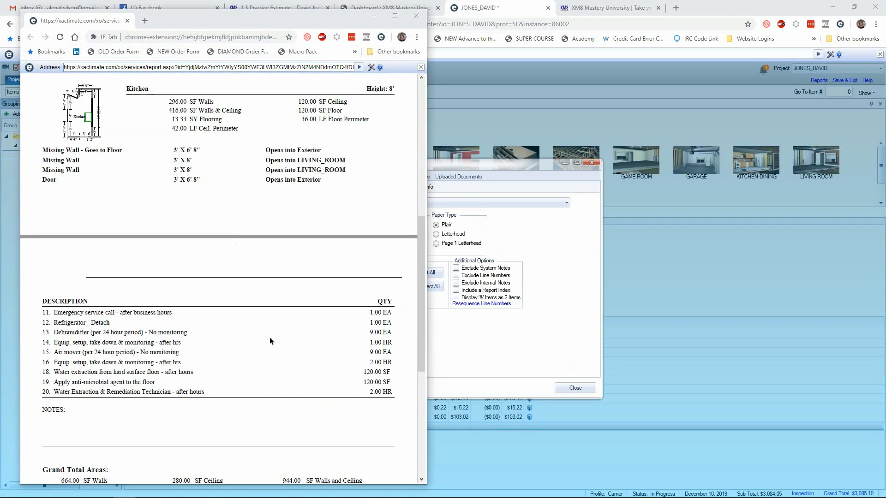
{"action": "scroll", "scroll_direction": "down", "scroll_amount": 3}
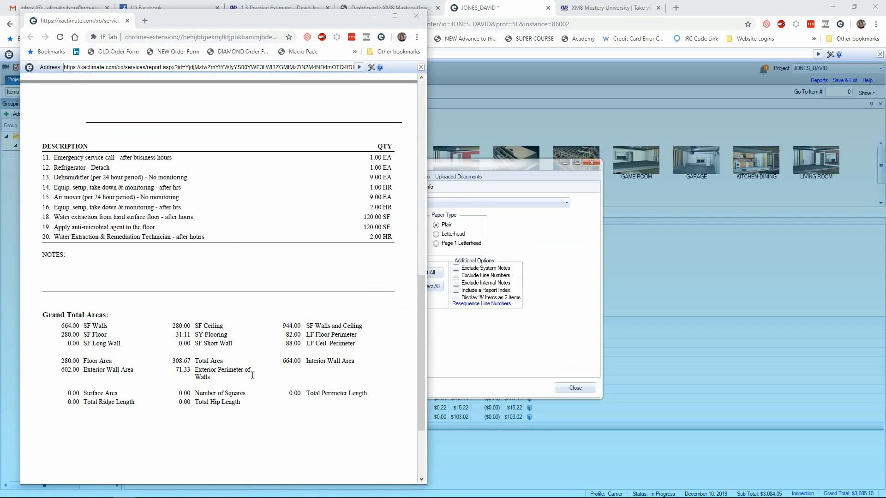